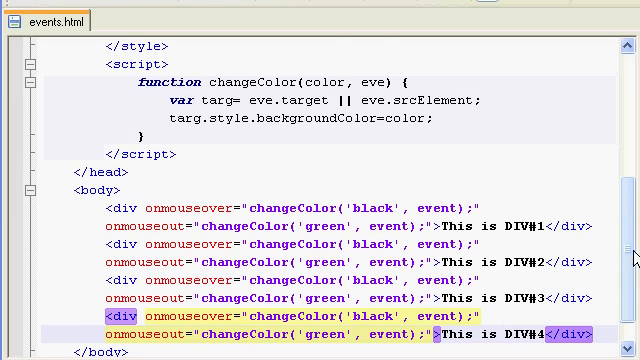
Scroll down to the four div tags with inline onmouseover and onmouseout handlers
scroll(down, 3)
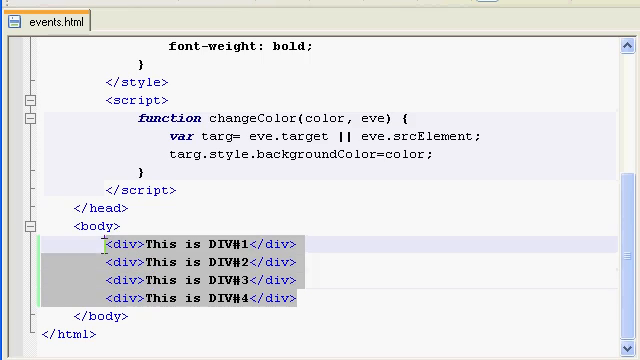
click(307, 299)
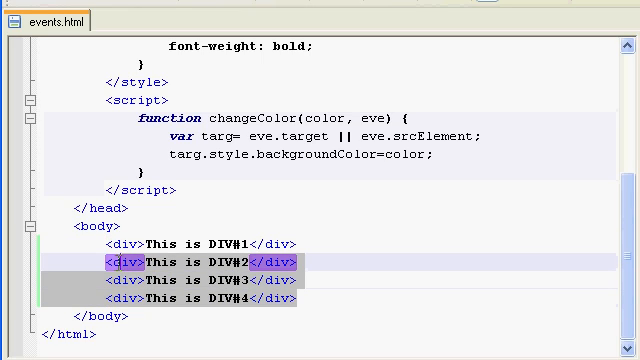
click(320, 297)
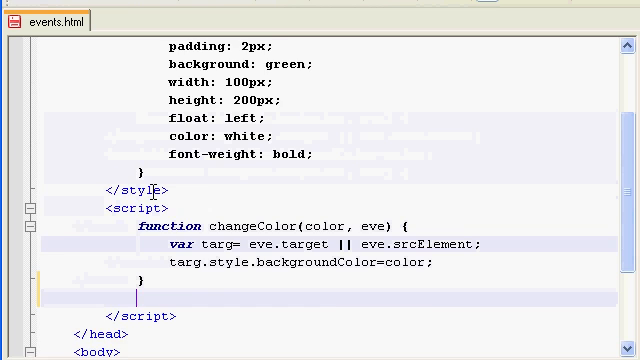
scroll(down, 3)
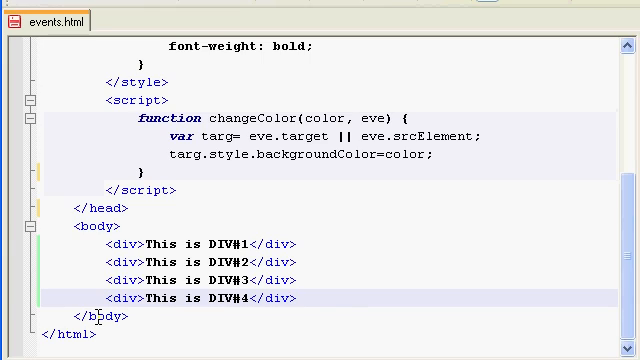
Type an empty <script></script> block on a new line after DIV#4
text(<)
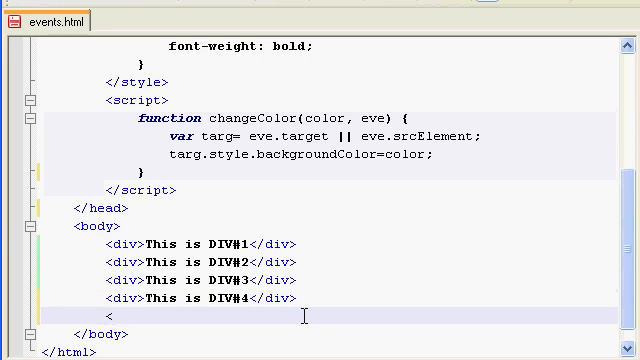
text(script>)
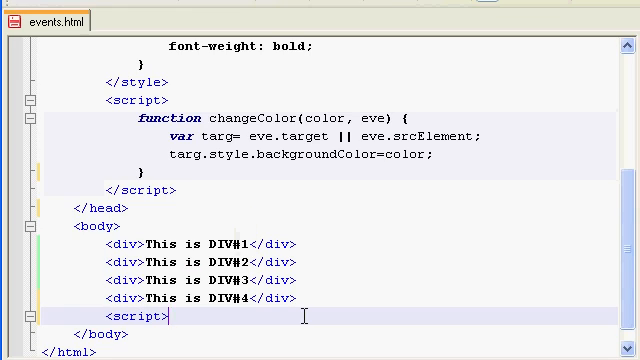
text(</script>)
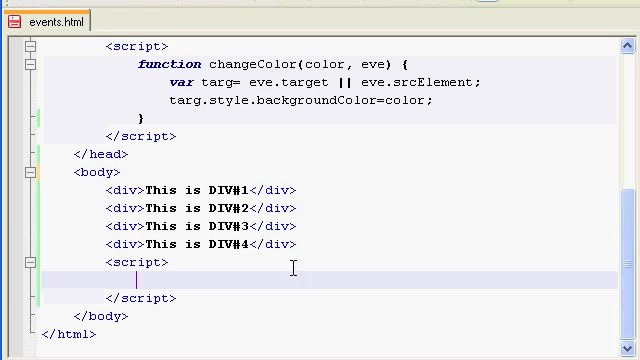
Write var divs = document.getElementsByTagName("div"); inside the script block
drag(105, 189, 300, 246)
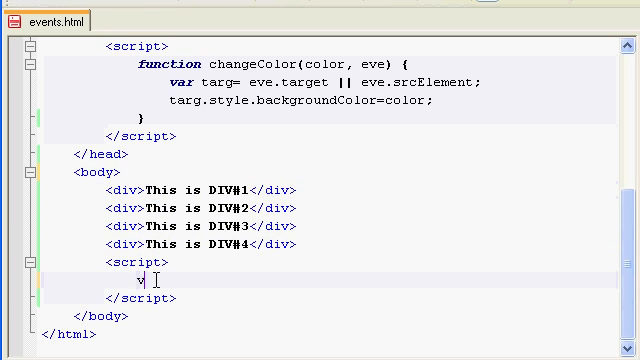
text(var divs= document.getE)
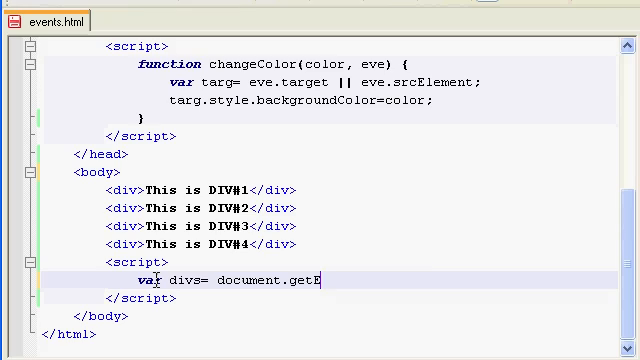
text(lements)
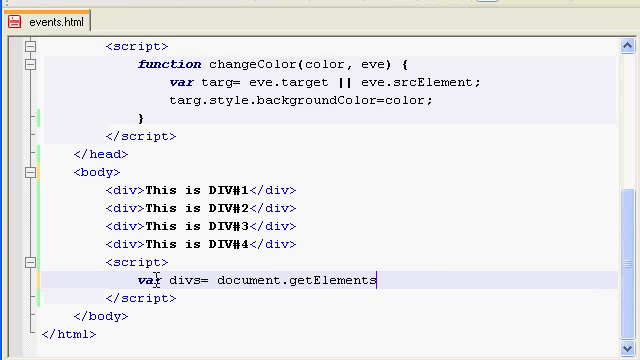
text(By)
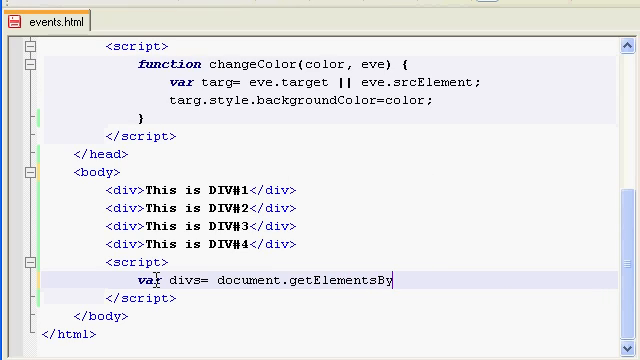
text(TagName)
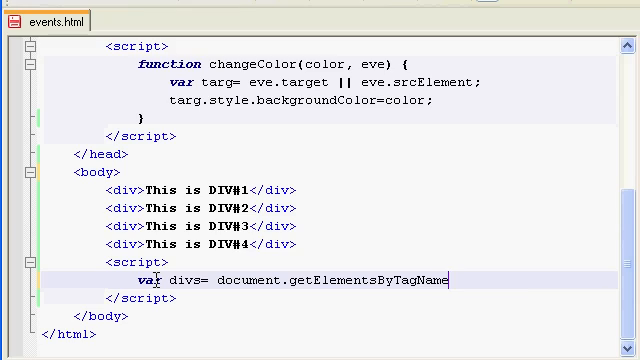
text(("div");)
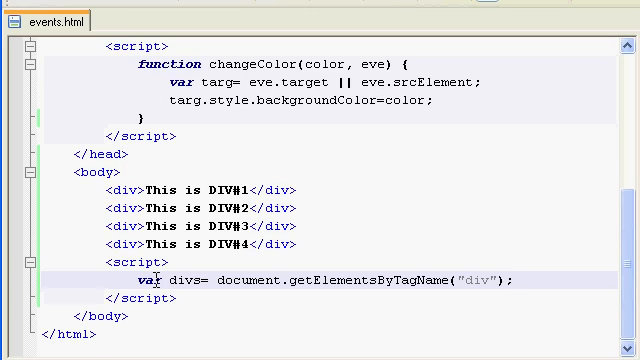
Add alert(divs.length); to report the number of divs
text(alert(divs);)
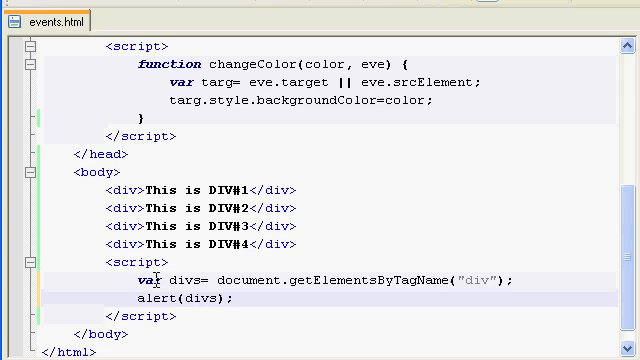
text(.)
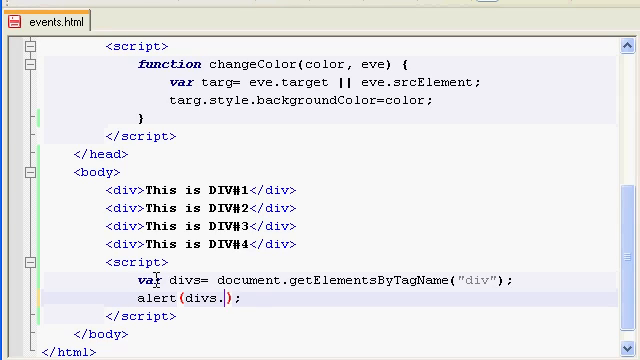
text(length)
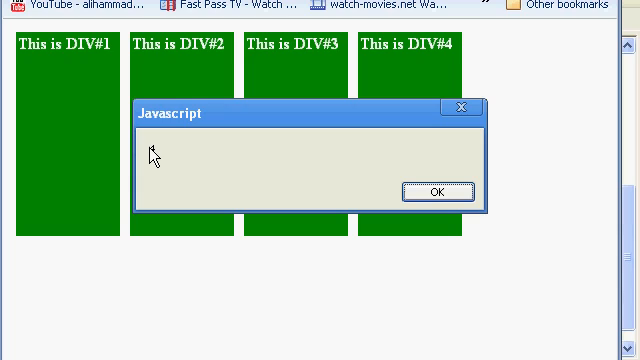
Dismiss the Chrome alert showing the div count with OK
click(433, 191)
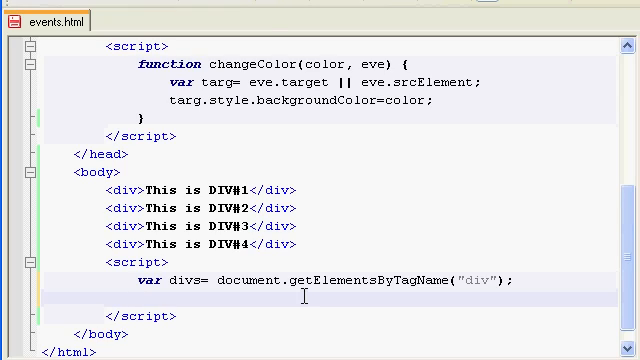
Write the loop header for(var i = divs.length-1; i>=0; i--) below the divs variable
text(for(var)
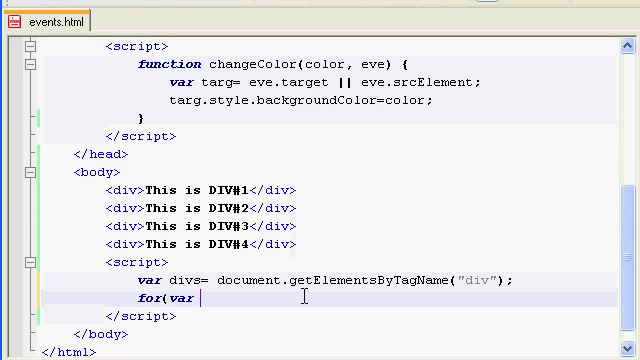
text(i=)
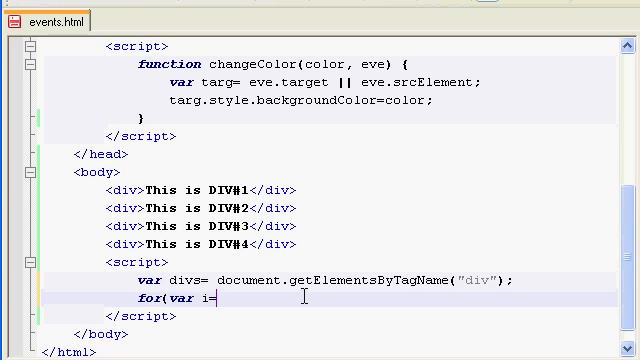
text(divs.lengt)
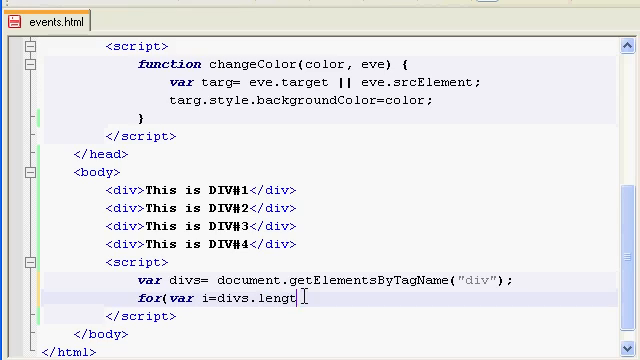
text(h)
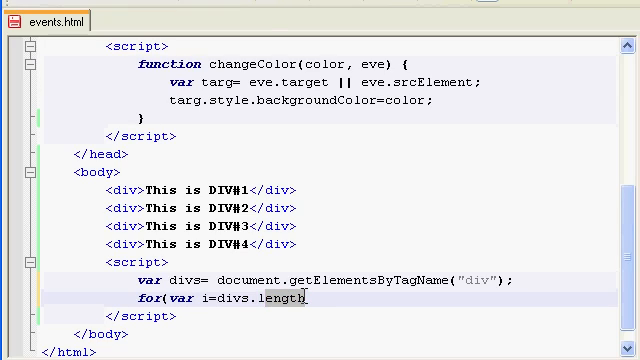
double_click(286, 300)
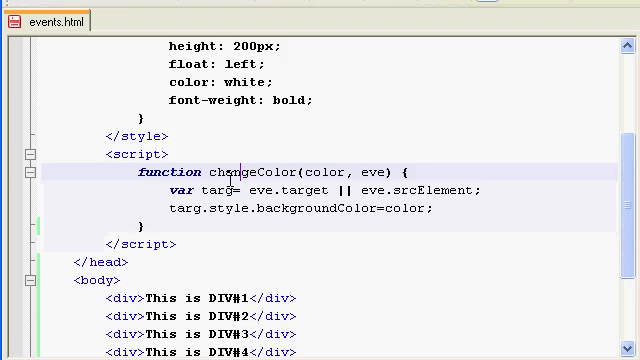
scroll(down, 3)
text(for(var i=divs.length)
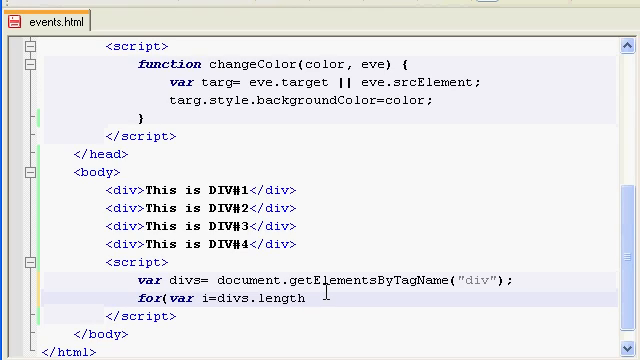
text(-)
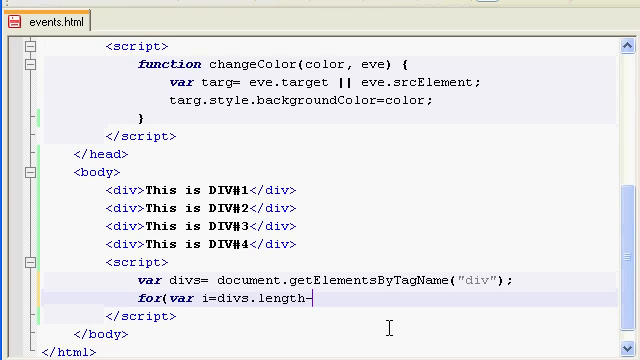
text(1)
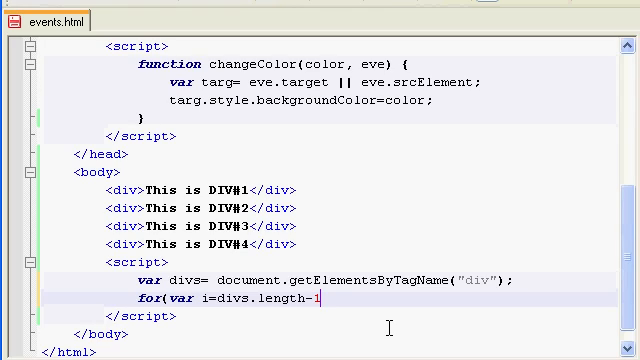
text(; i)
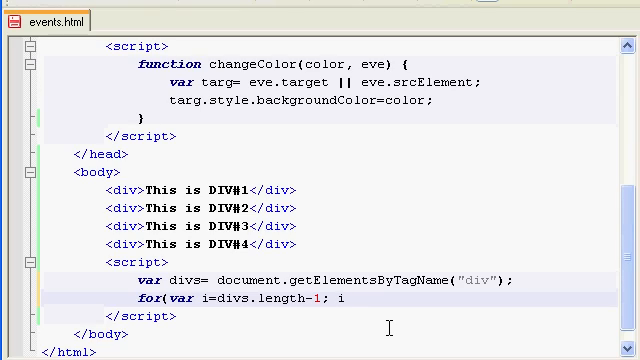
text(>=0)
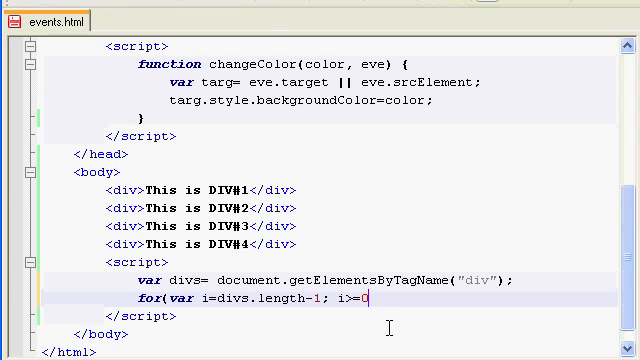
text(; i--) {)
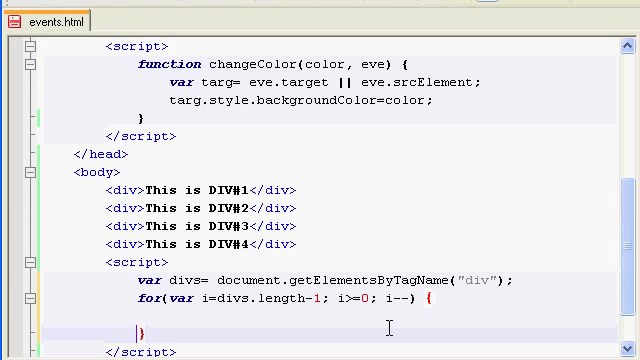
scroll(down, 3)
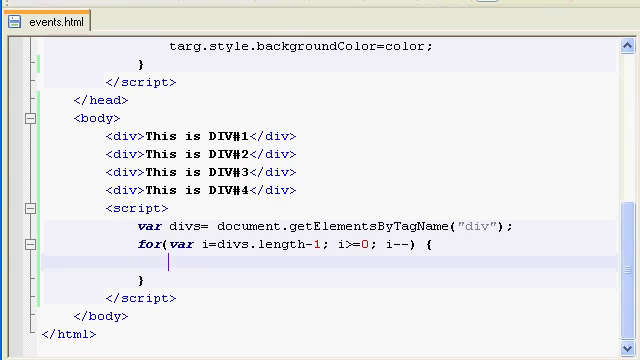
mouse_move(537, 315)
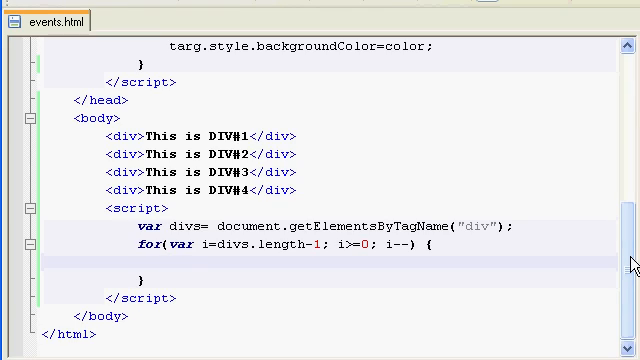
click(173, 262)
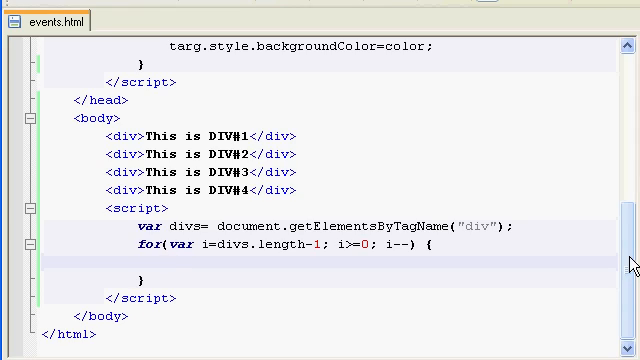
click(173, 264)
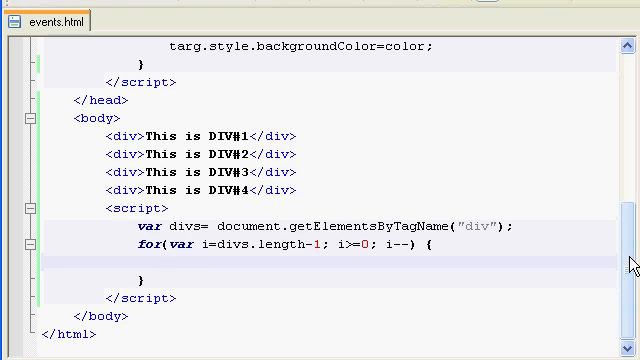
click(175, 268)
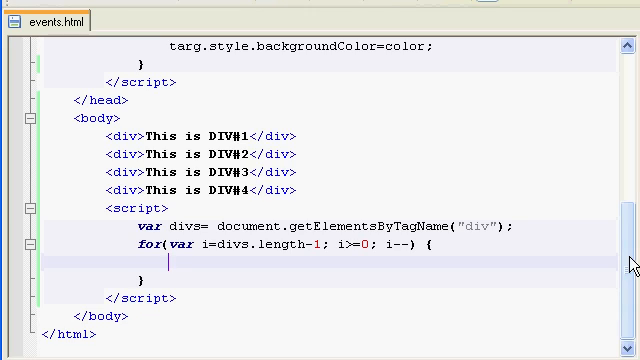
Start the loop body with divs.onclick, first trying changeColor as the handler
text(divs)
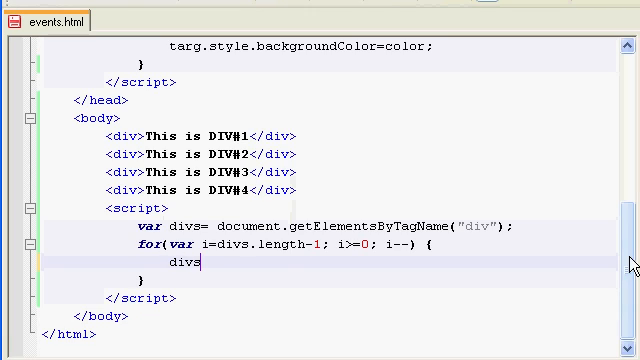
text(.onclick=)
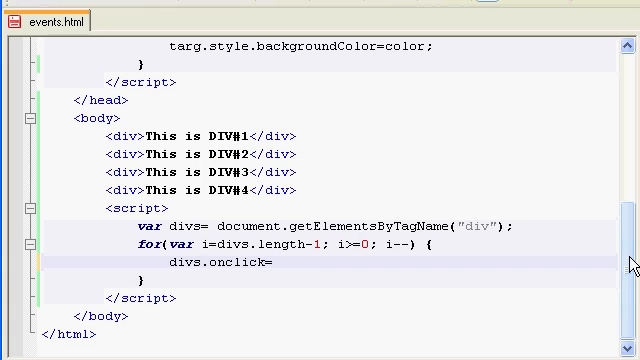
click(273, 262)
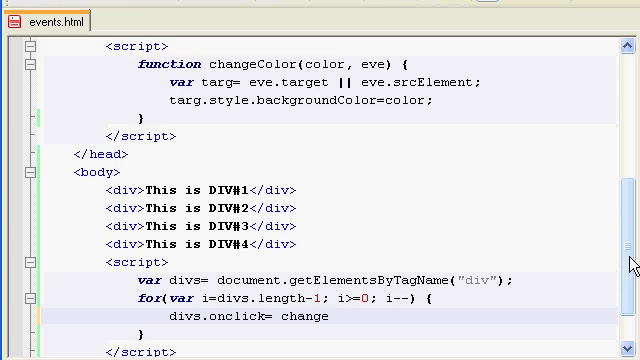
text(Color;)
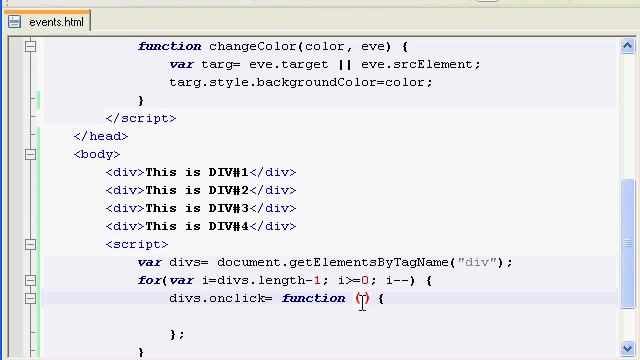
Give the onclick function a parameter e and normalize it with e = e || window.event;
text(e)
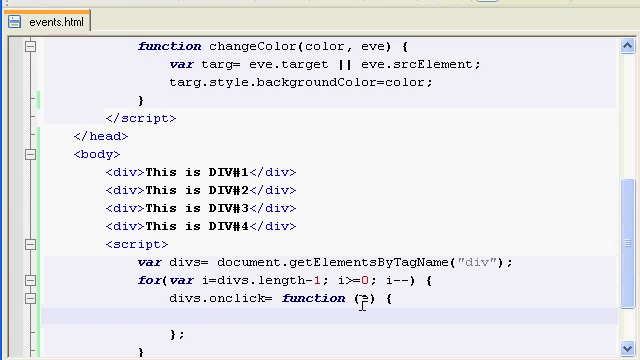
click(205, 318)
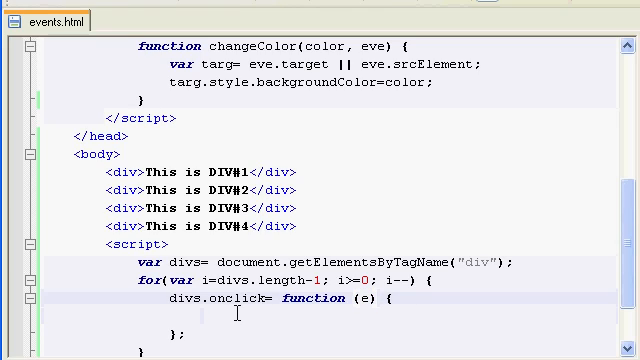
text(e =)
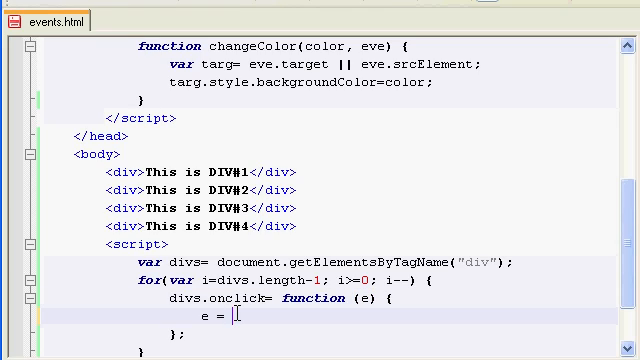
text(e ||)
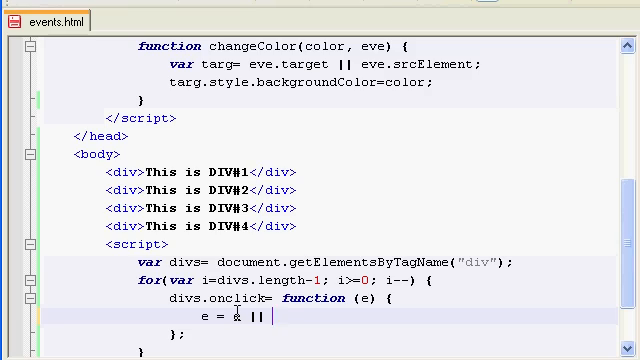
text(window.)
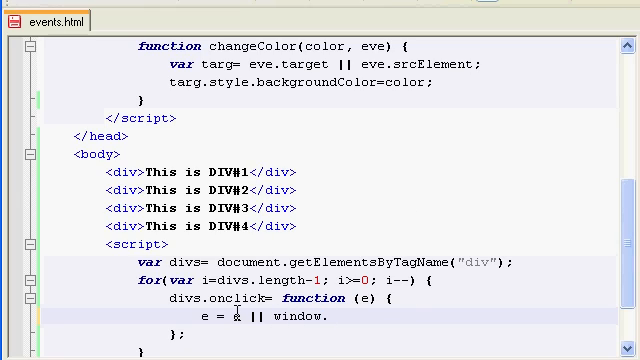
text(event;)
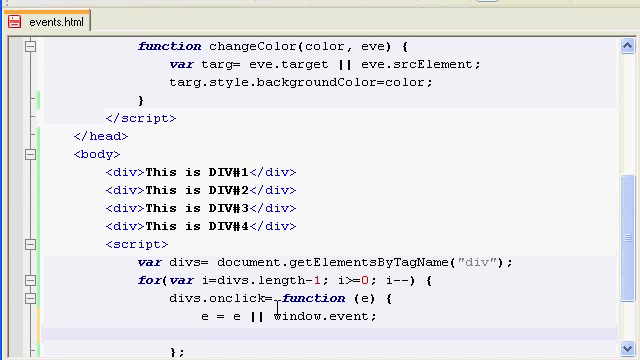
text(chang)
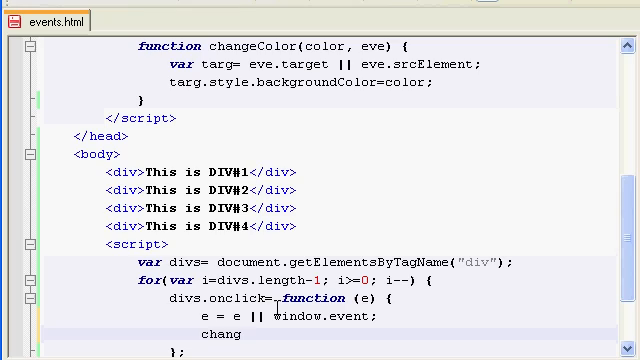
Switch the handler to onmouseover and call changeColor('black', e) inside it
text(eColor(')
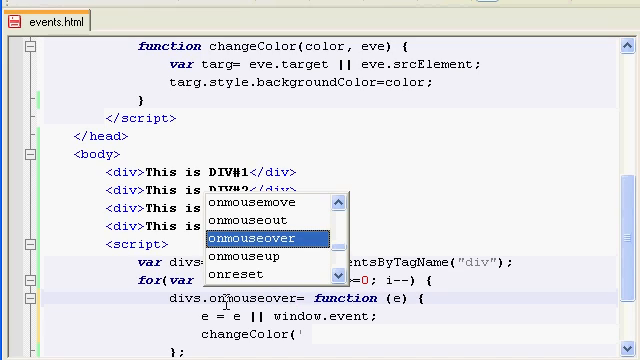
click(241, 241)
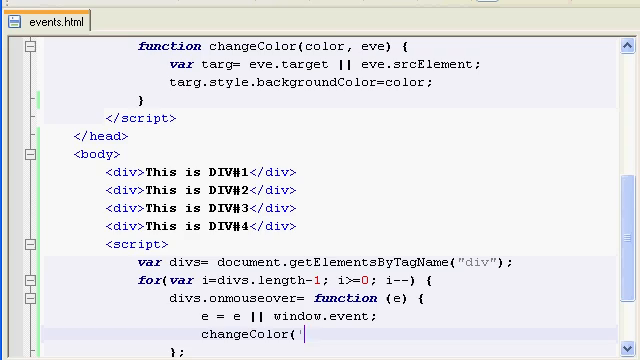
text(black';)
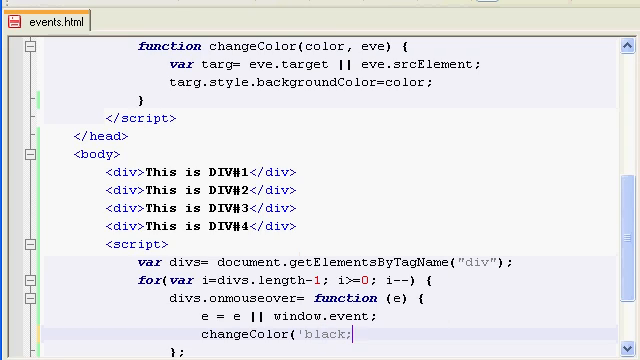
text(,)
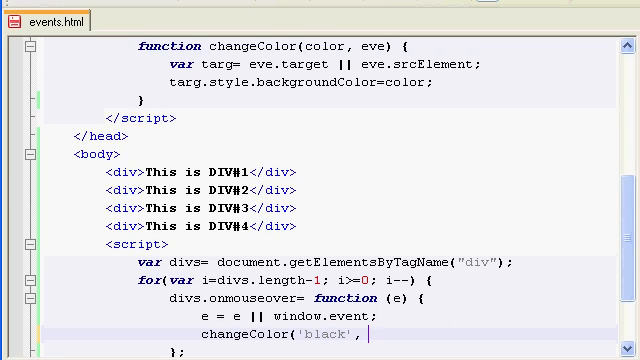
text(e);)
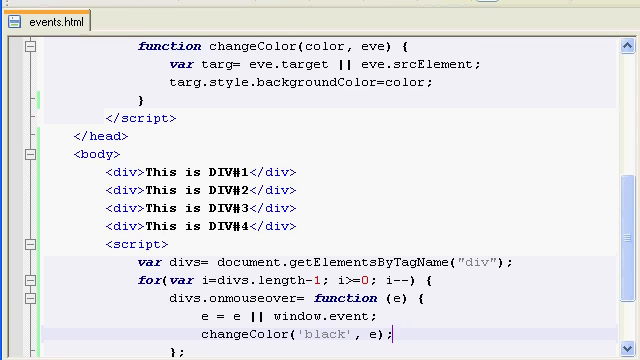
scroll(down, 3)
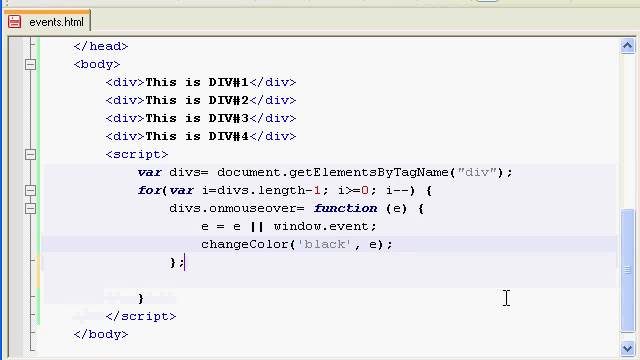
Add a divs.onmouseout function that normalizes e and calls changeColor('green', e)
text(divs.onmouseout= function (e) {)
text(changeColor('', e);)
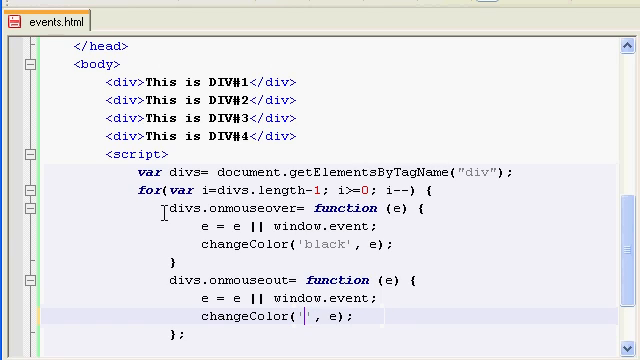
text(green)
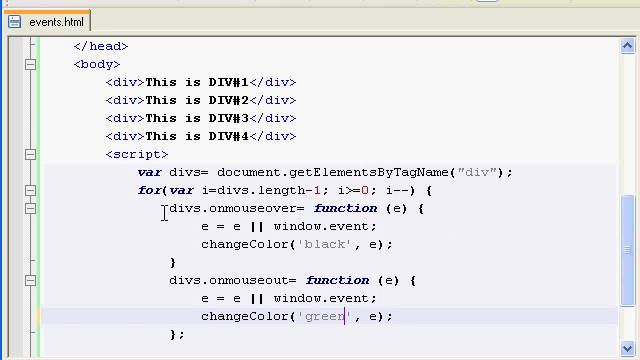
scroll(up, 3)
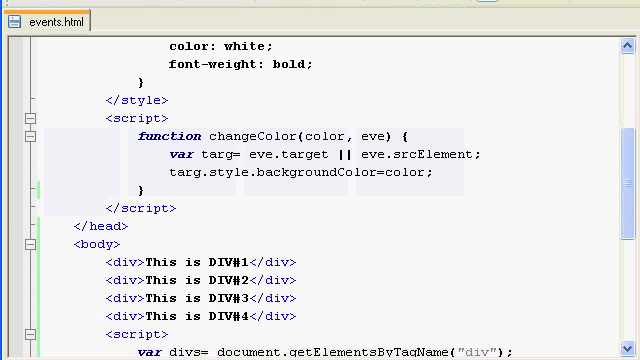
Add alert('event handler assigned'); to the mouseover handler
scroll(down, 3)
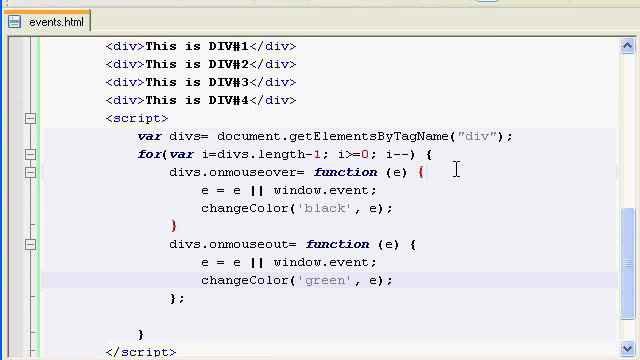
text(alert(')
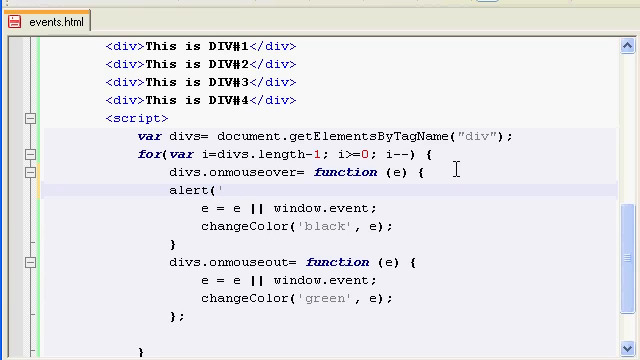
text(ene)
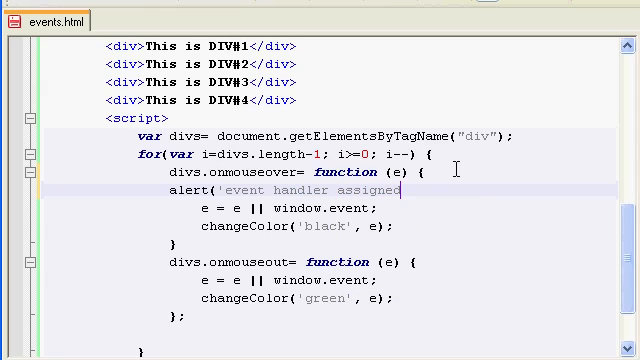
text(');)
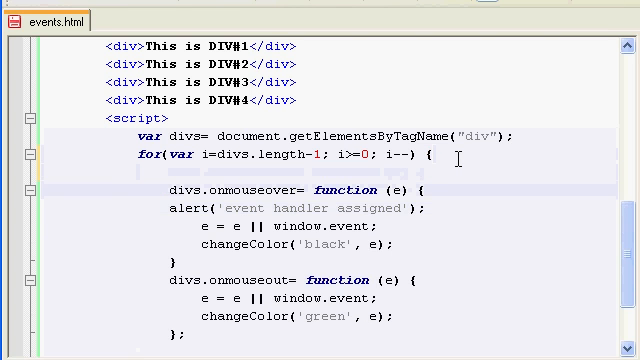
Remove a temporary test alert and change divs to divs[i] on both handlers
text(alert()
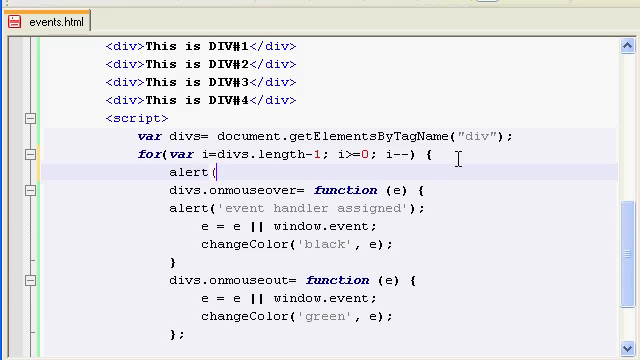
text('assigning');)
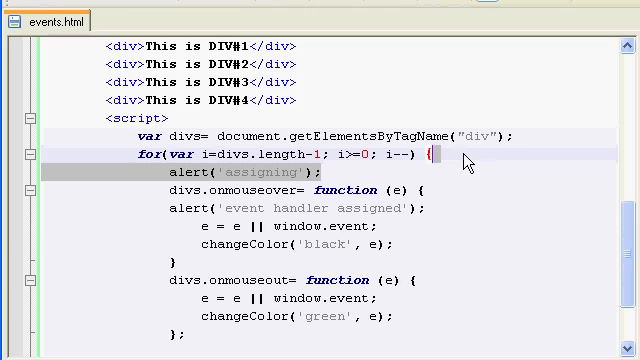
key(Delete)
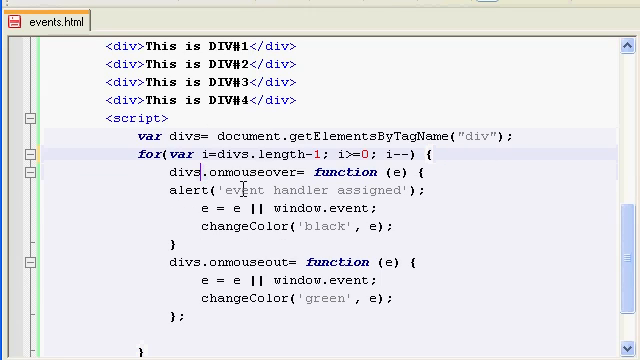
text([i)
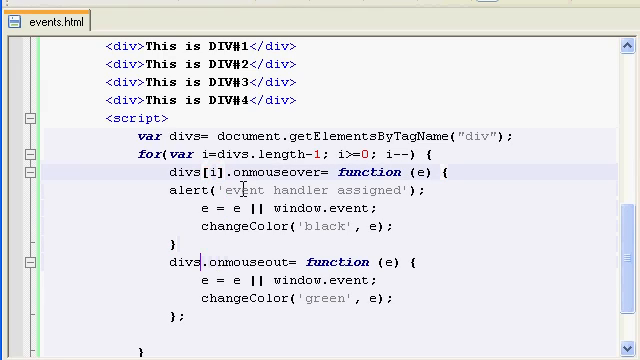
text([i])
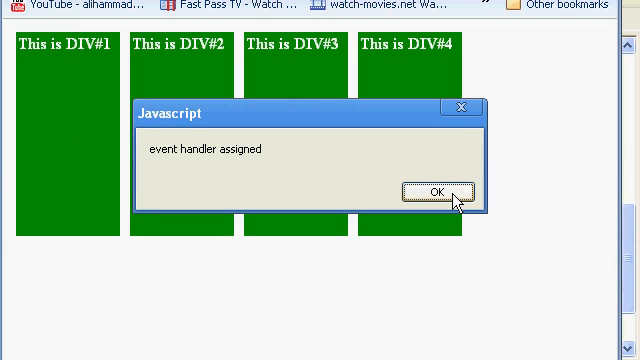
Dismiss both 'event handler assigned' alerts and hover DIV#1 to confirm it turns black
click(436, 191)
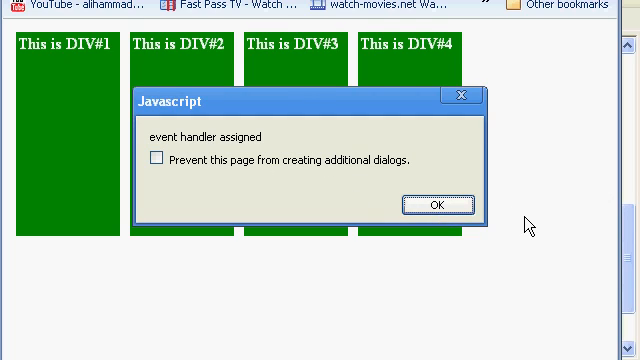
click(424, 204)
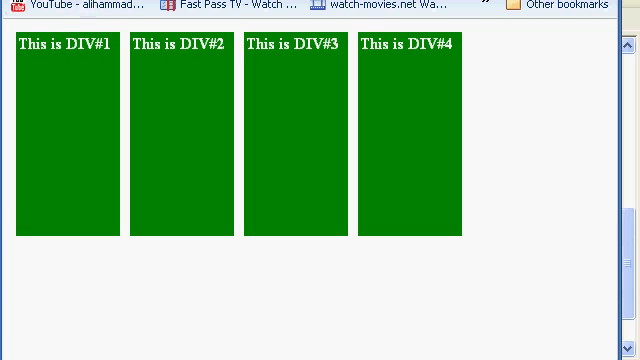
click(70, 130)
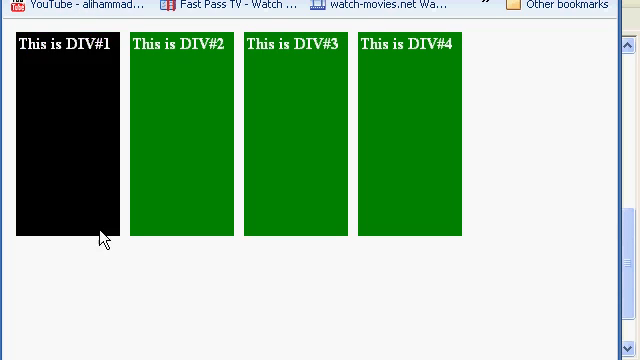